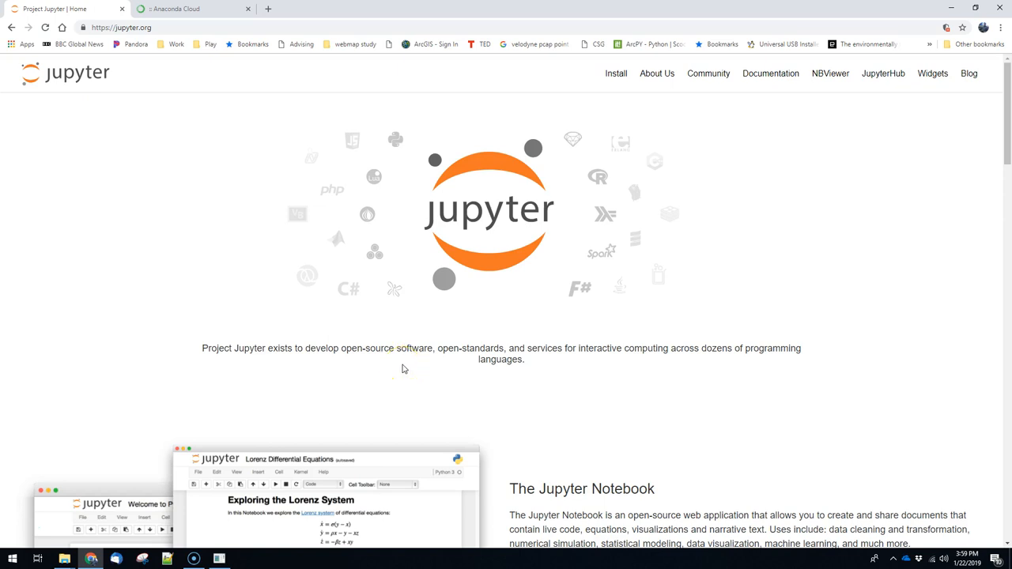
{"action": "mouse_move", "coordinate": [403, 368]}
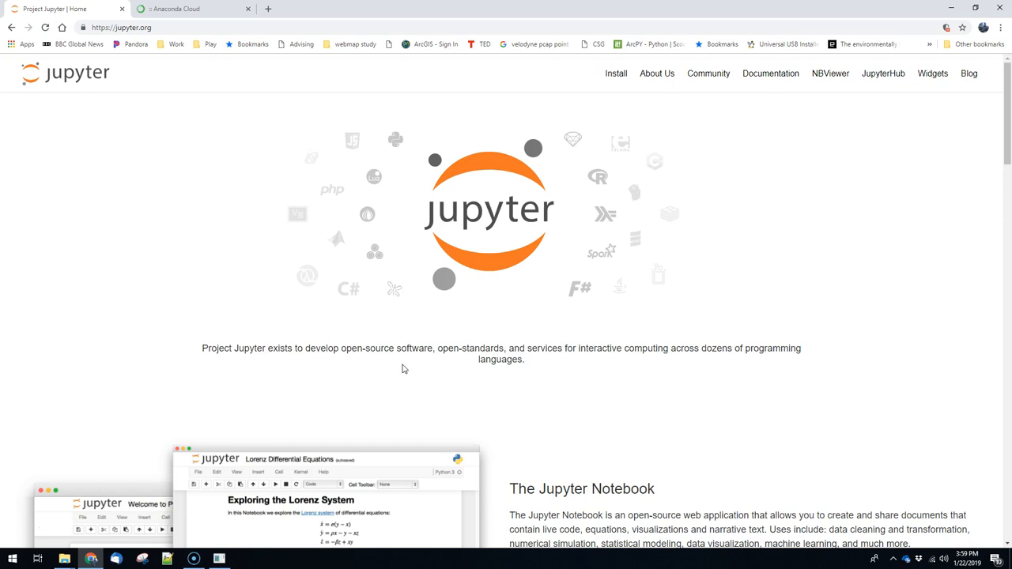
{"action": "mouse_move", "coordinate": [496, 213]}
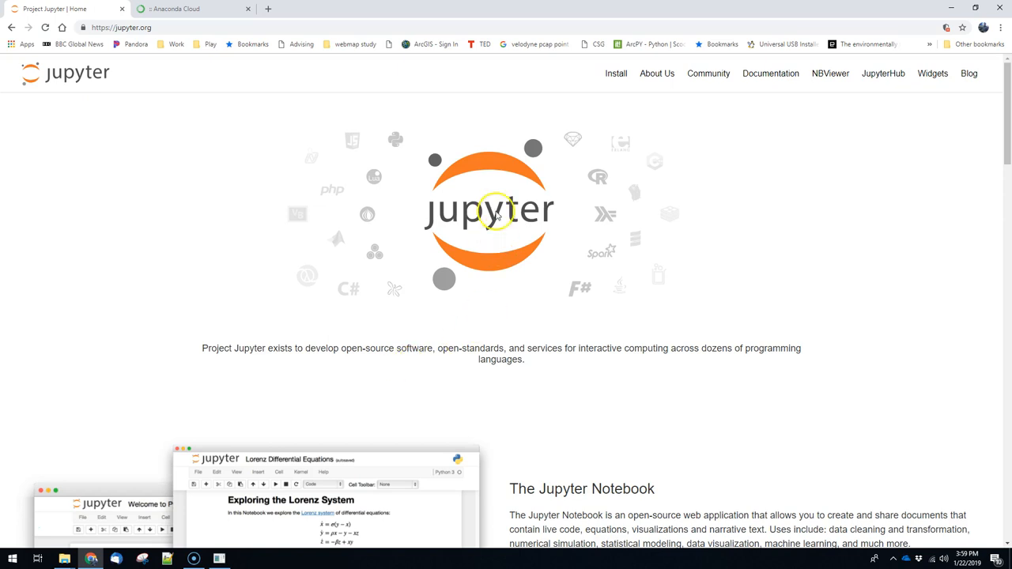
{"action": "mouse_move", "coordinate": [170, 319]}
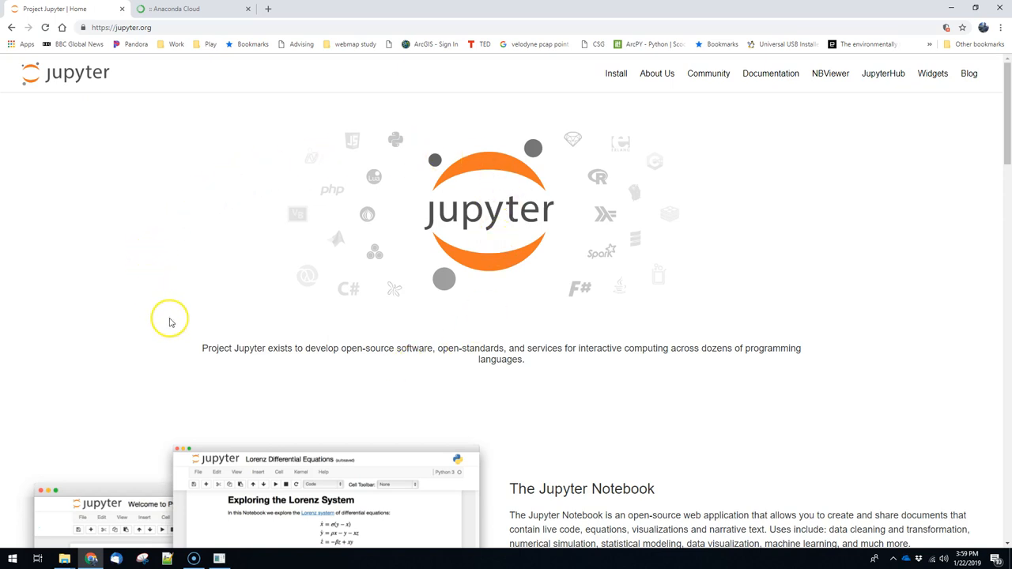
{"action": "mouse_move", "coordinate": [169, 322]}
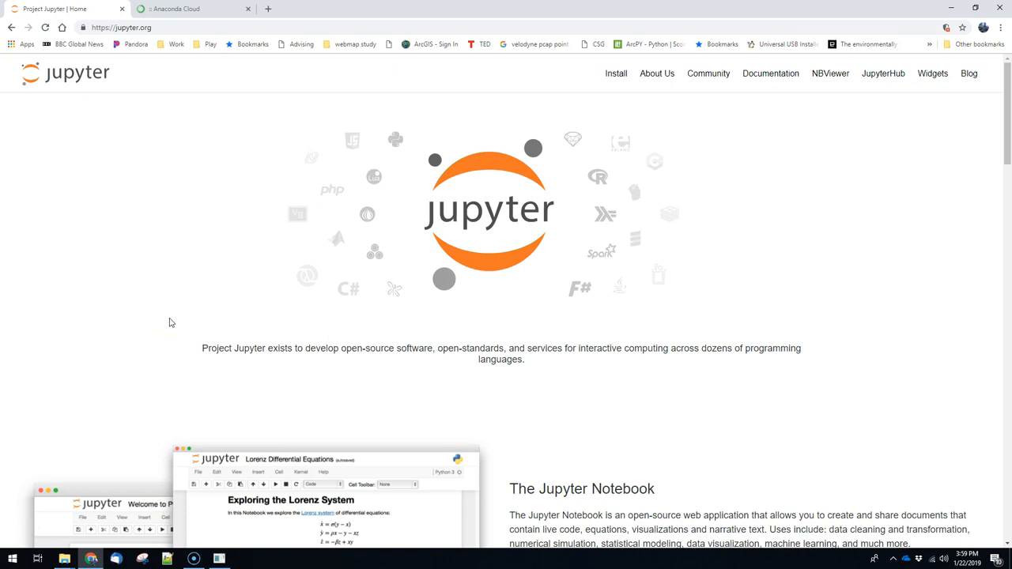
Step: Reach the Windows Installer section of the Anaconda Distribution download page
{"action": "scroll", "scroll_direction": "down", "scroll_amount": 3}
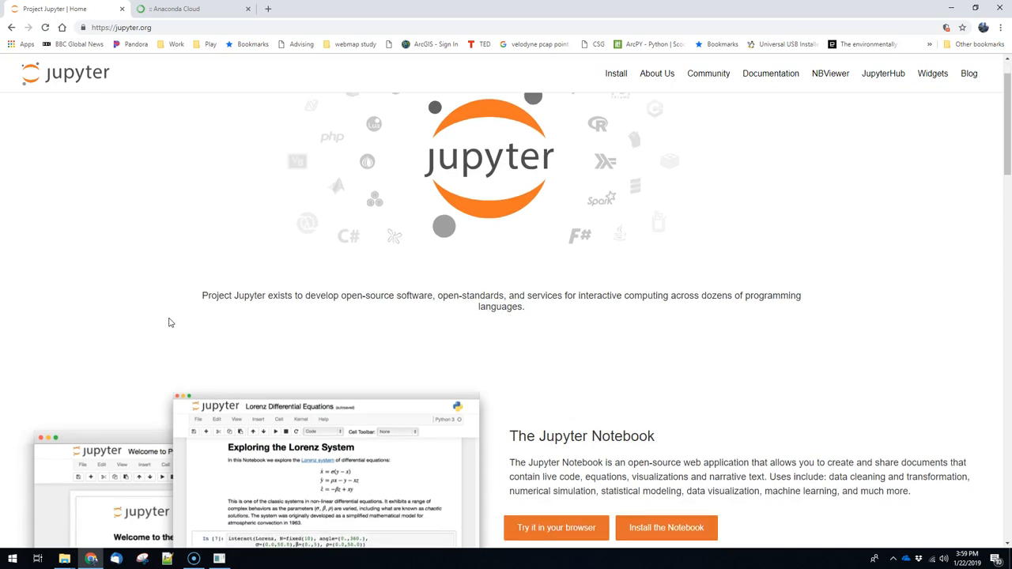
{"action": "scroll", "scroll_direction": "down", "scroll_amount": 3}
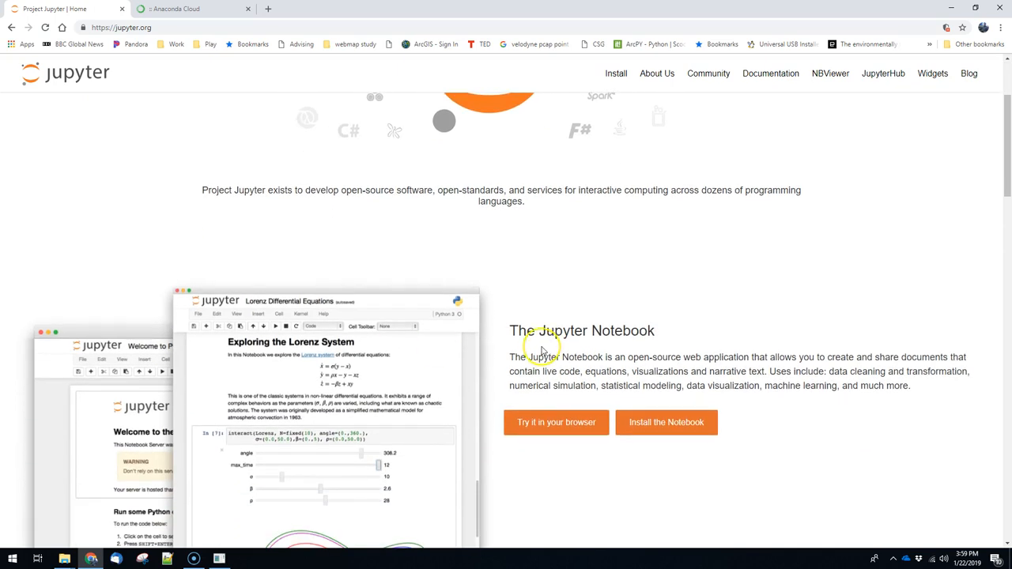
{"action": "mouse_move", "coordinate": [541, 348]}
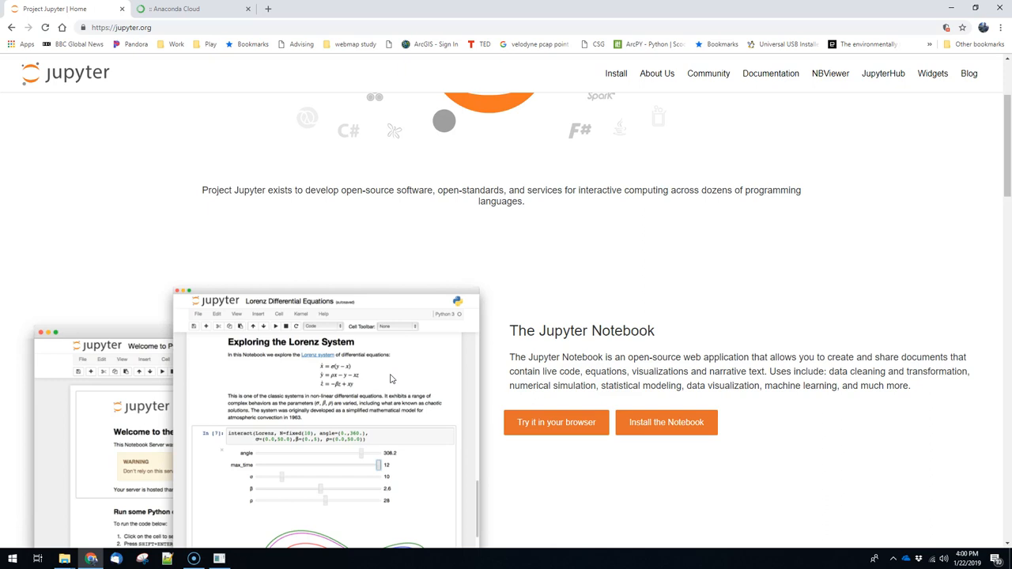
{"action": "mouse_move", "coordinate": [388, 381]}
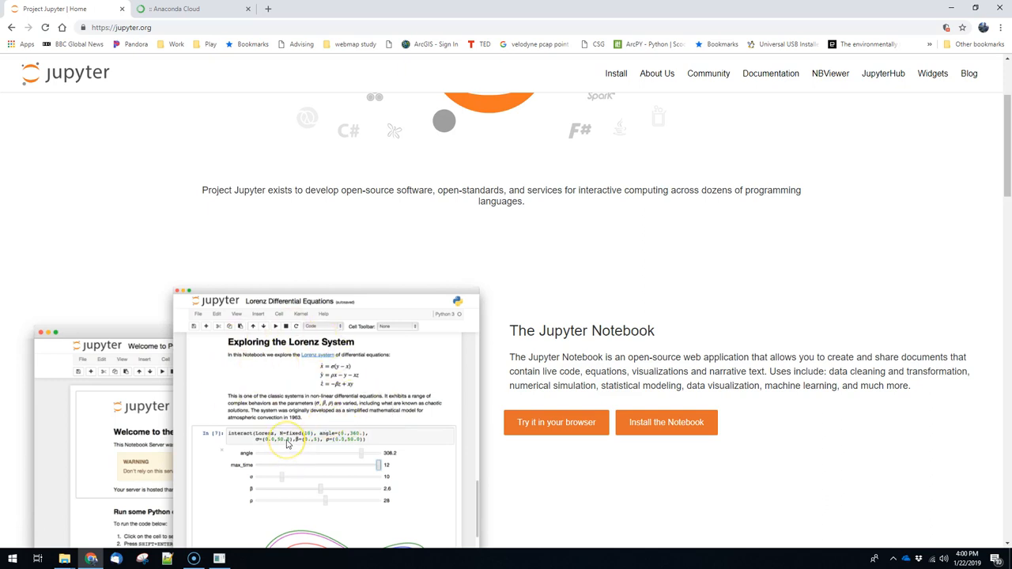
{"action": "scroll", "scroll_direction": "down", "scroll_amount": 3}
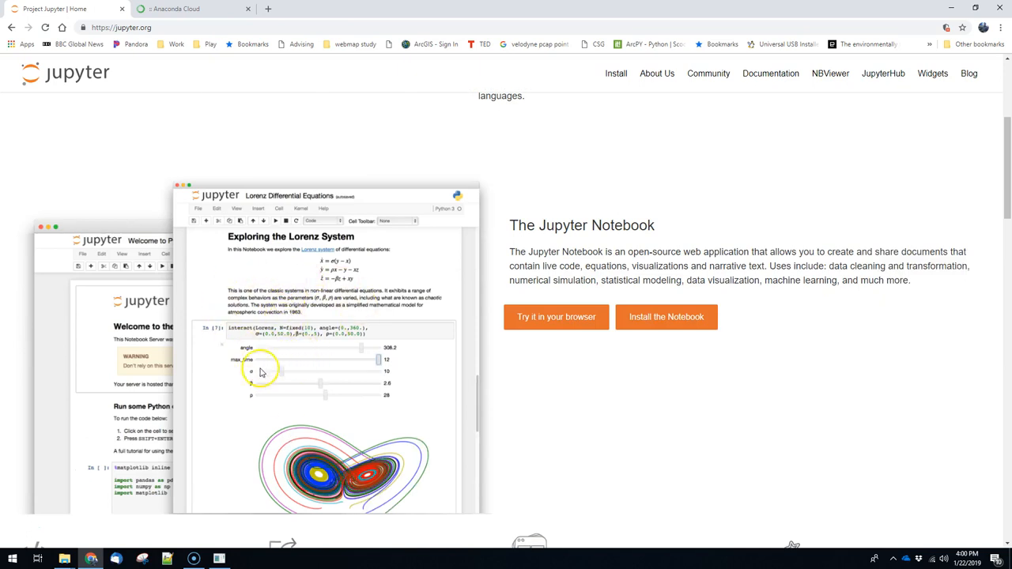
{"action": "mouse_move", "coordinate": [347, 465]}
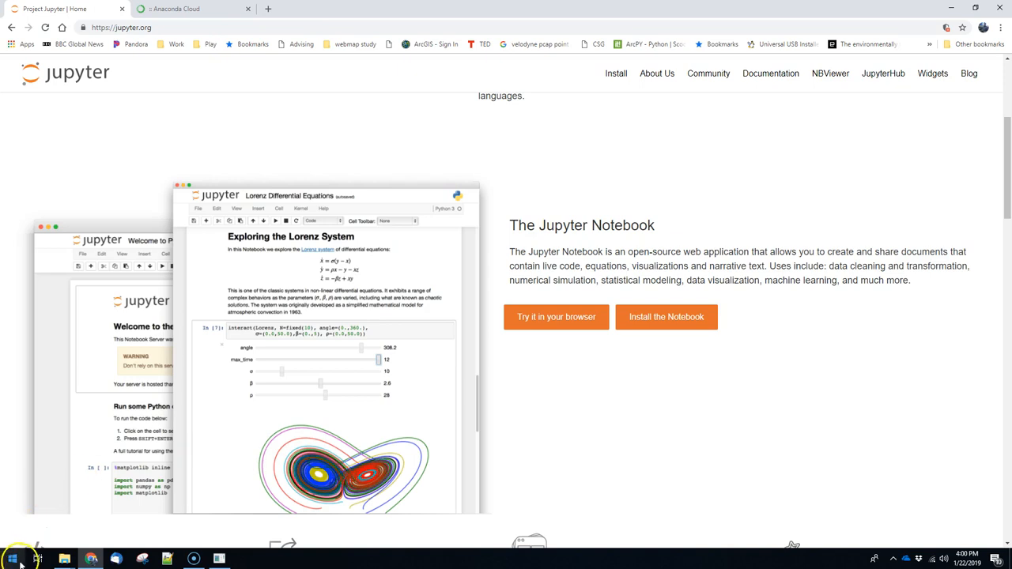
{"action": "mouse_move", "coordinate": [793, 358]}
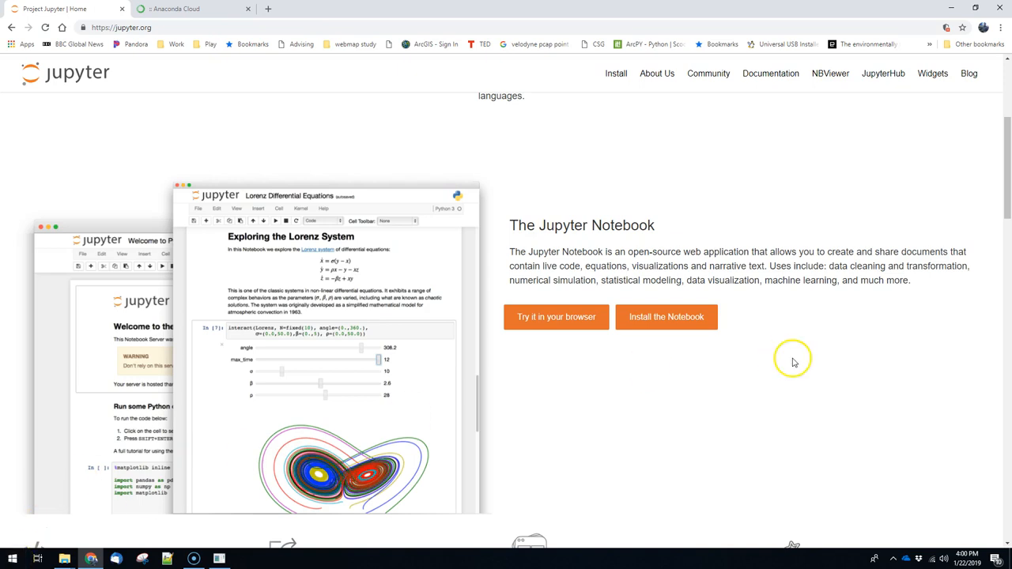
{"action": "left_click", "coordinate": [193, 9]}
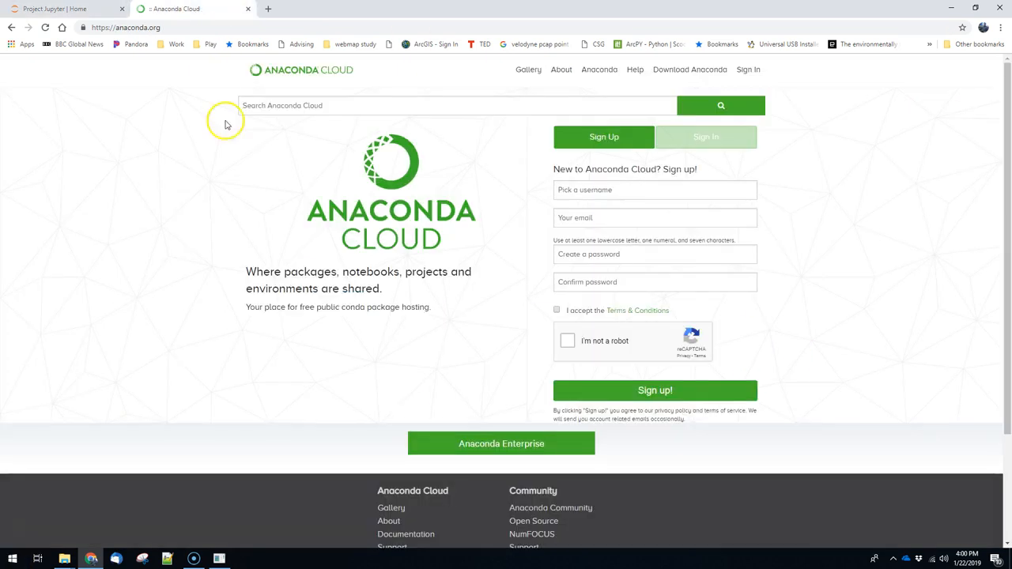
{"action": "mouse_move", "coordinate": [247, 163]}
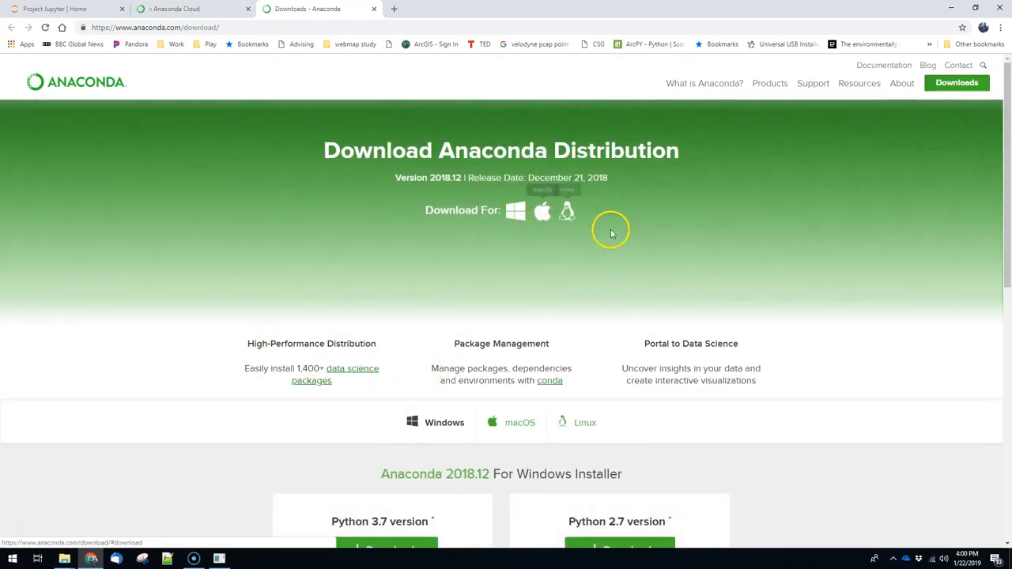
{"action": "scroll", "scroll_direction": "down", "scroll_amount": 3}
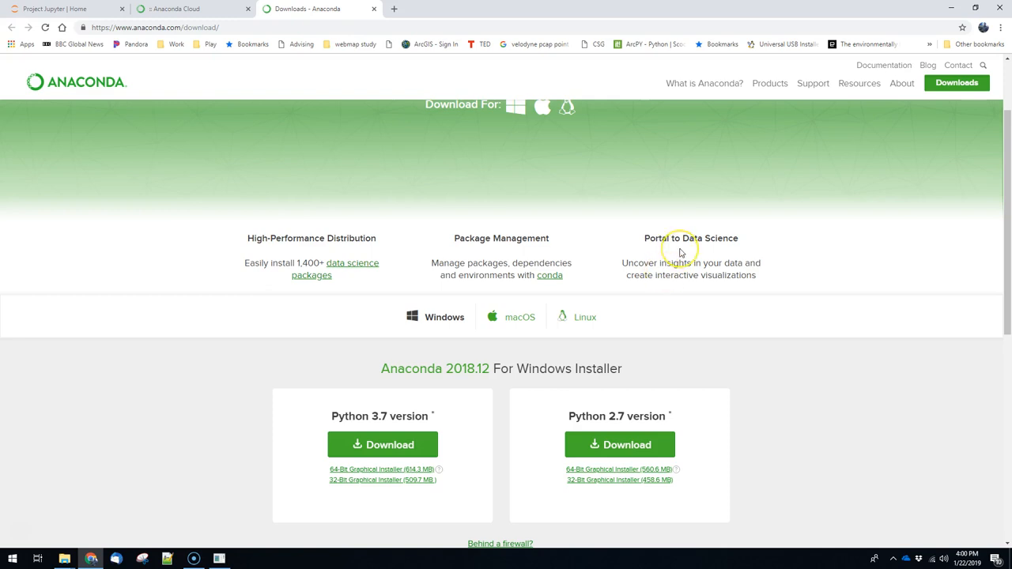
{"action": "mouse_move", "coordinate": [680, 251]}
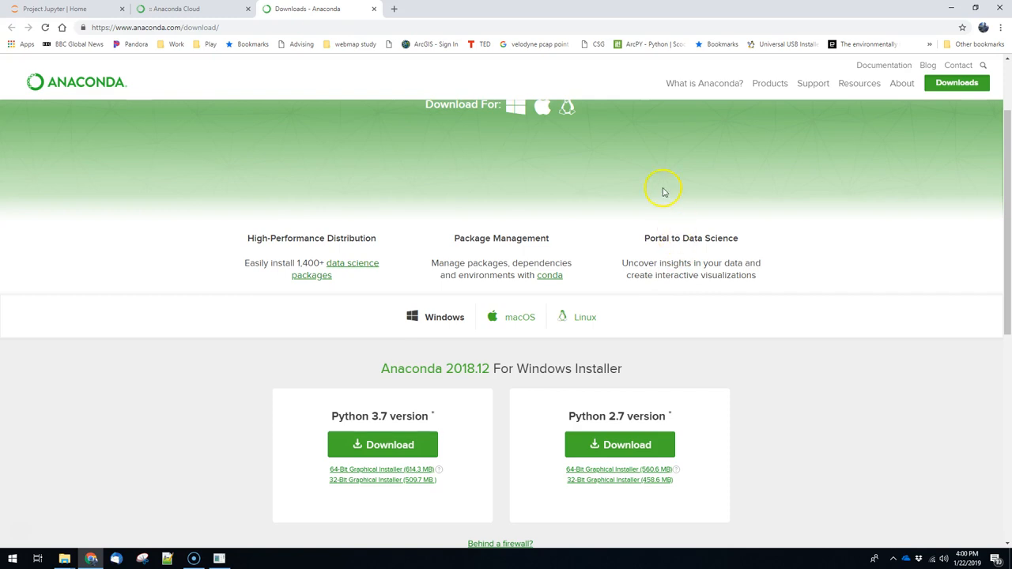
{"action": "mouse_move", "coordinate": [667, 157]}
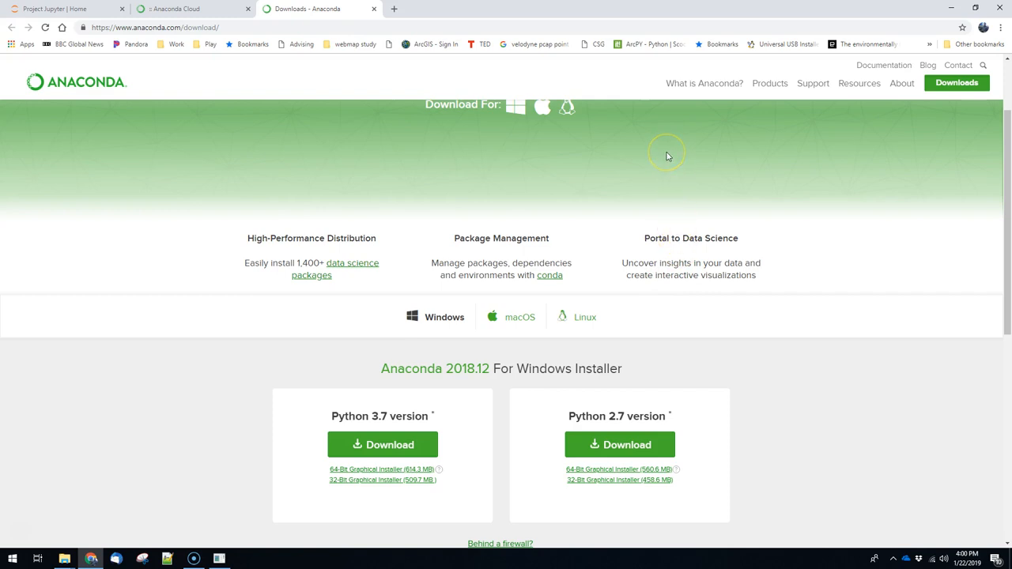
{"action": "mouse_move", "coordinate": [667, 155]}
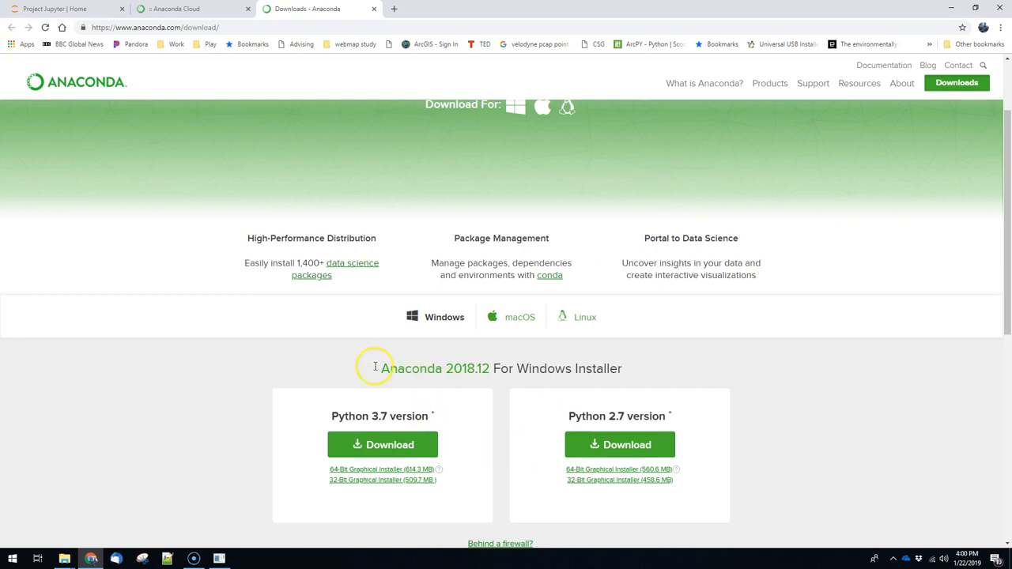
{"action": "mouse_move", "coordinate": [535, 314]}
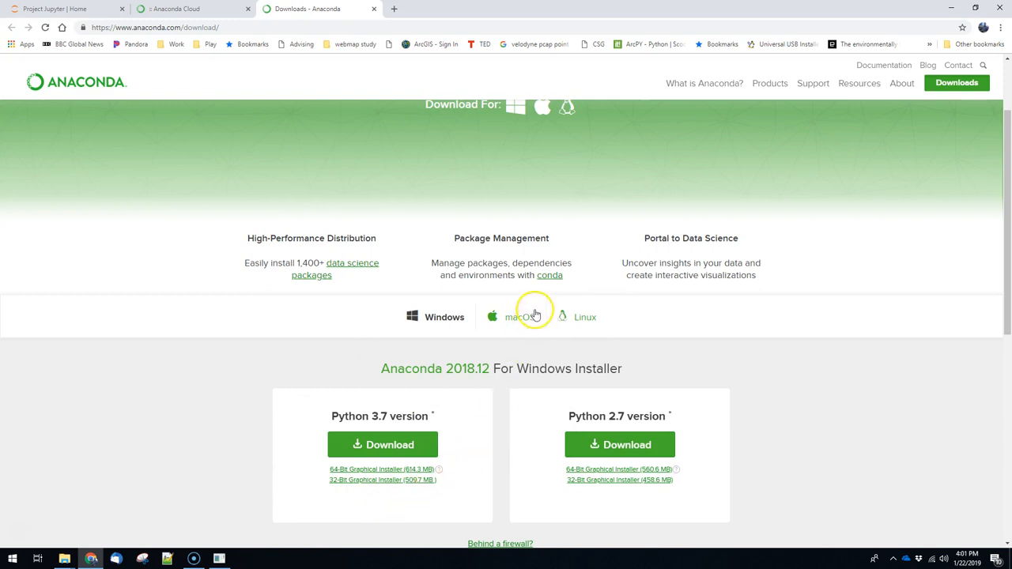
{"action": "mouse_move", "coordinate": [547, 387]}
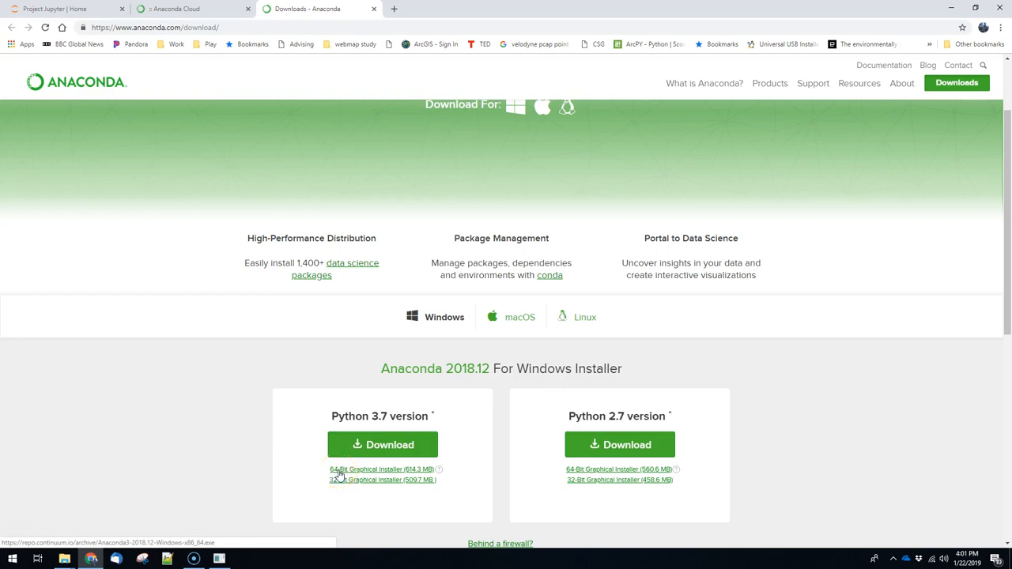
{"action": "mouse_move", "coordinate": [366, 482]}
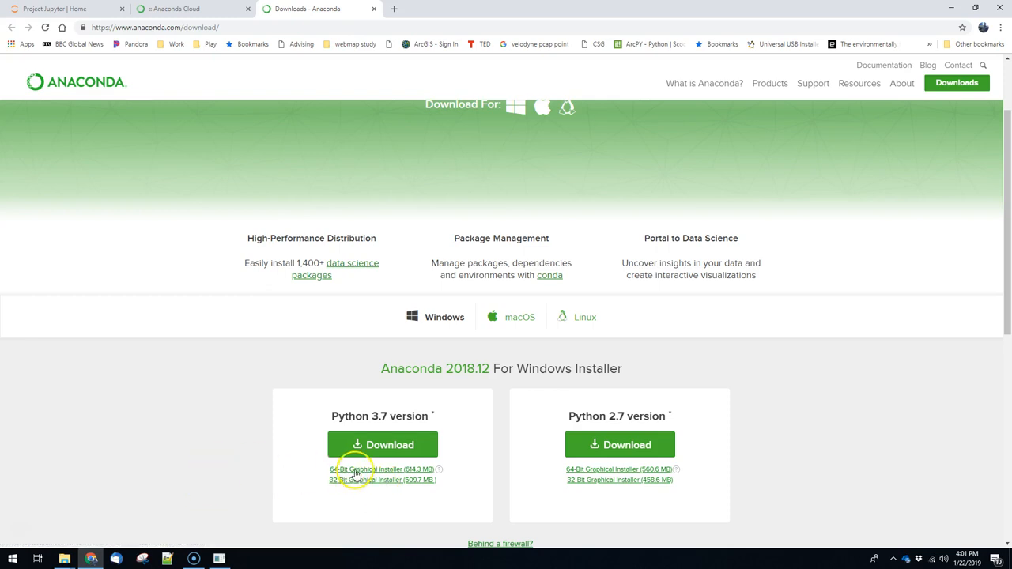
Step: Start the Python 3.7 Windows installer download and dismiss the thank-you popup
{"action": "left_click", "coordinate": [383, 468]}
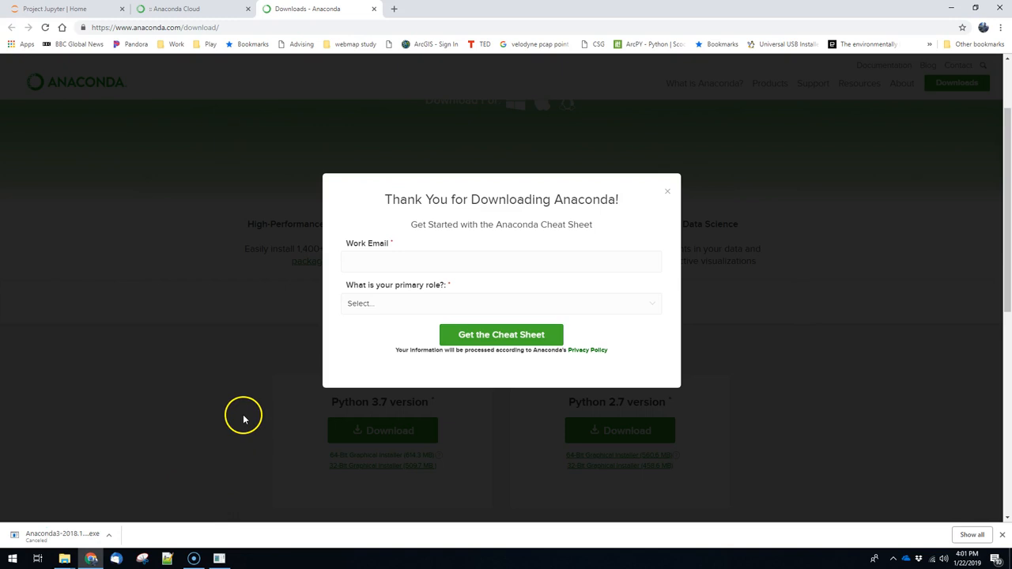
{"action": "left_click", "coordinate": [667, 192]}
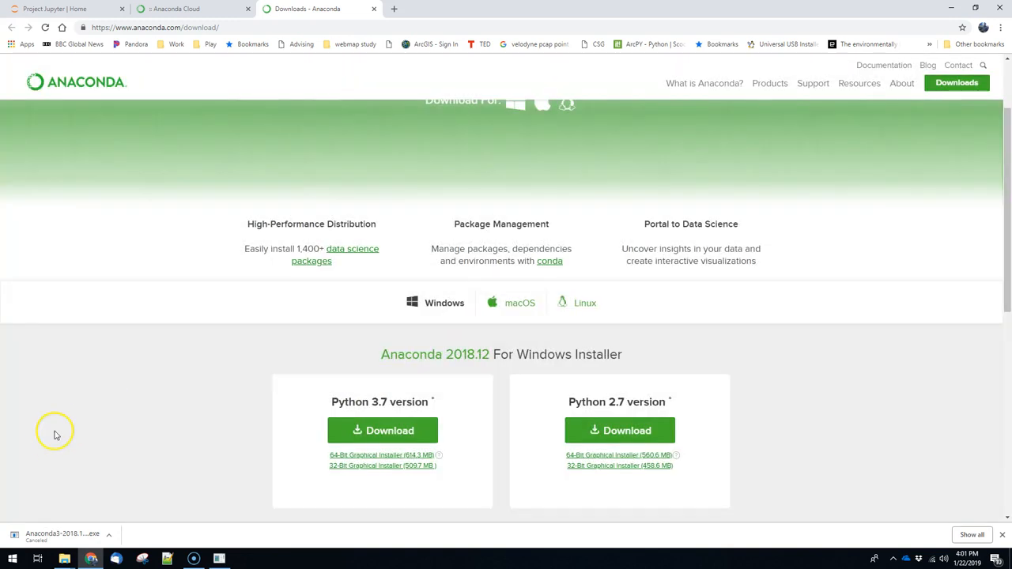
{"action": "mouse_move", "coordinate": [49, 443]}
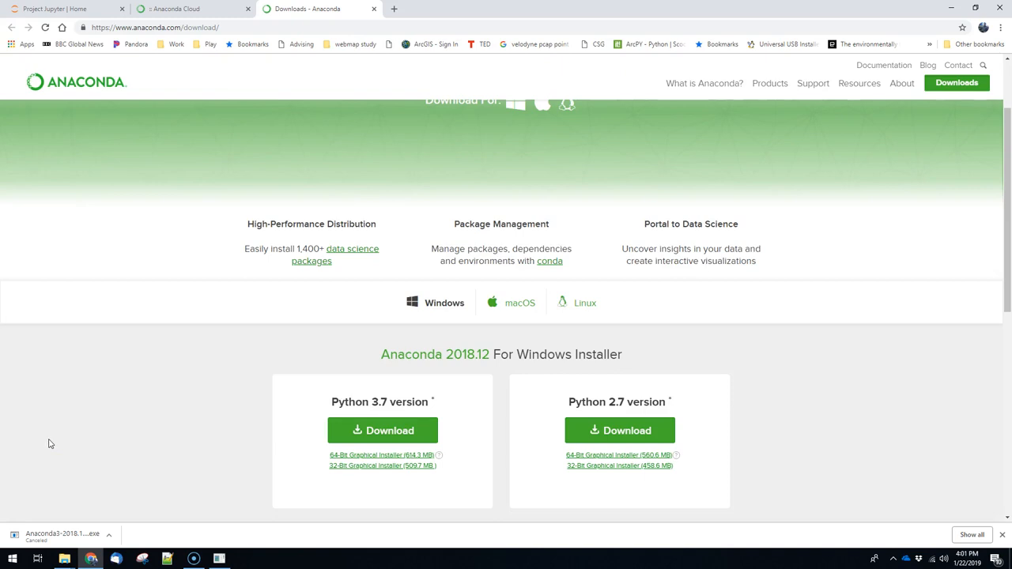
{"action": "mouse_move", "coordinate": [321, 309]}
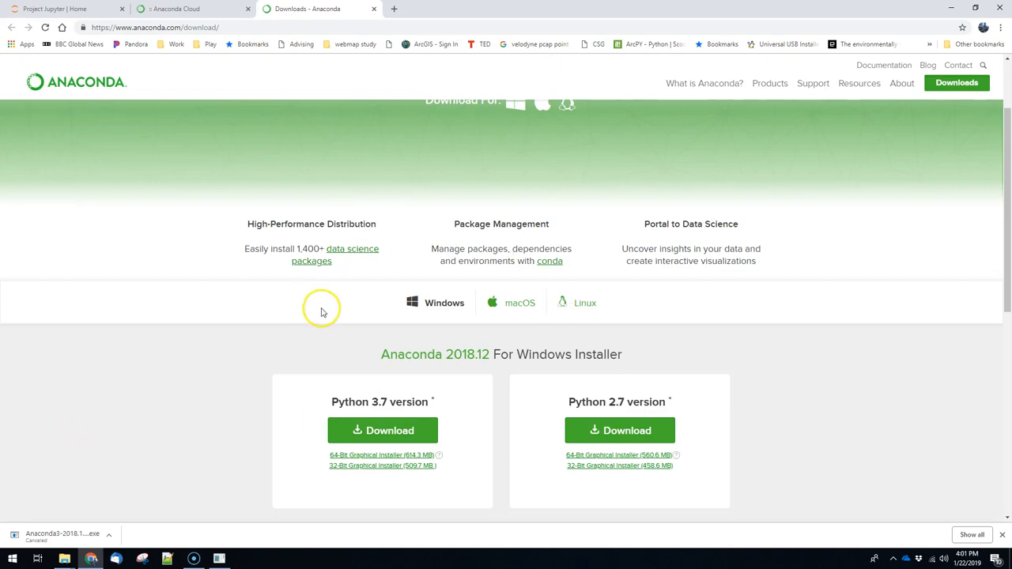
{"action": "mouse_move", "coordinate": [345, 327]}
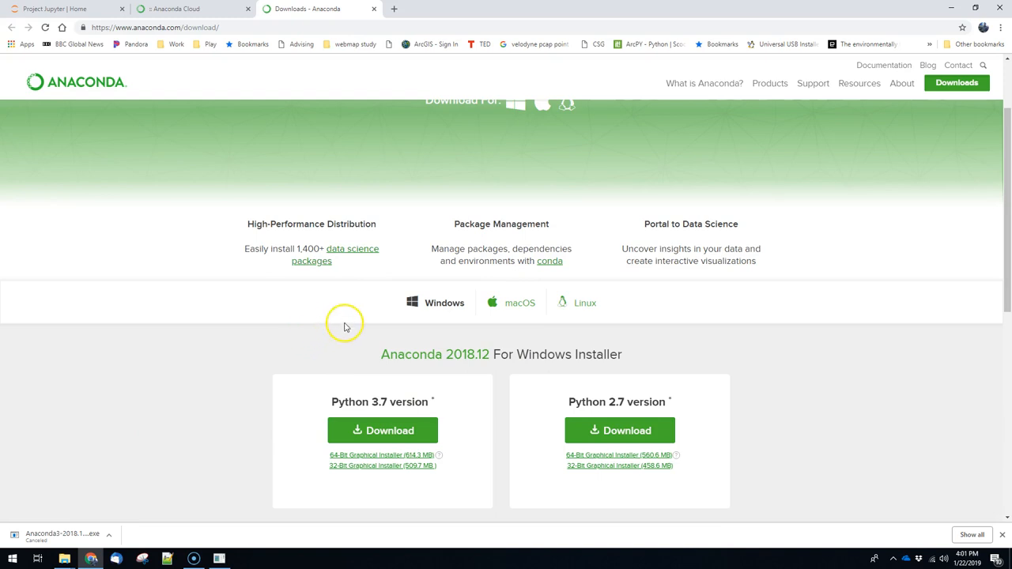
{"action": "mouse_move", "coordinate": [256, 323]}
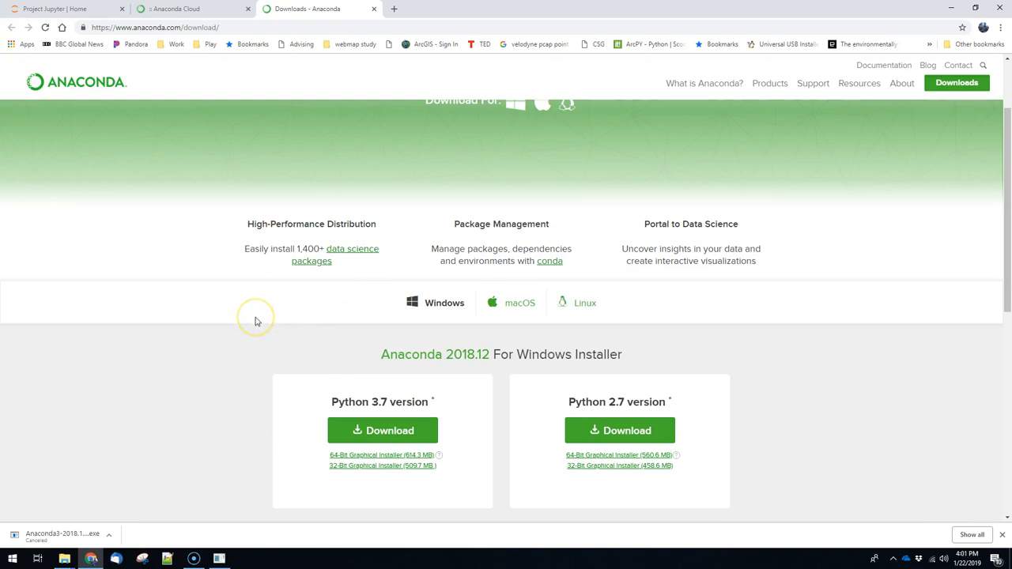
{"action": "mouse_move", "coordinate": [256, 321]}
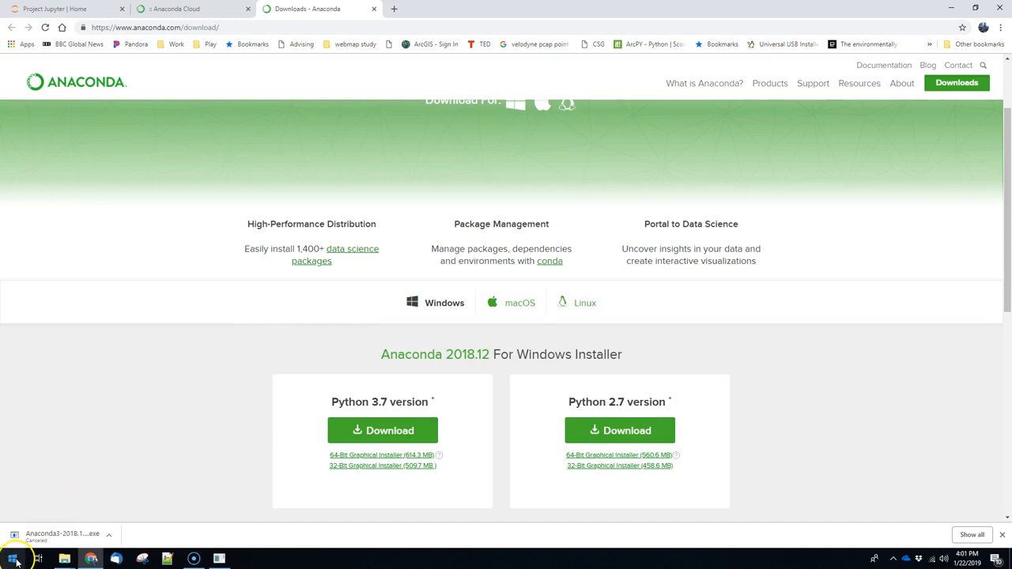
Step: Launch Jupyter Notebook from the Anaconda3 group in the Start menu
{"action": "left_click", "coordinate": [14, 560]}
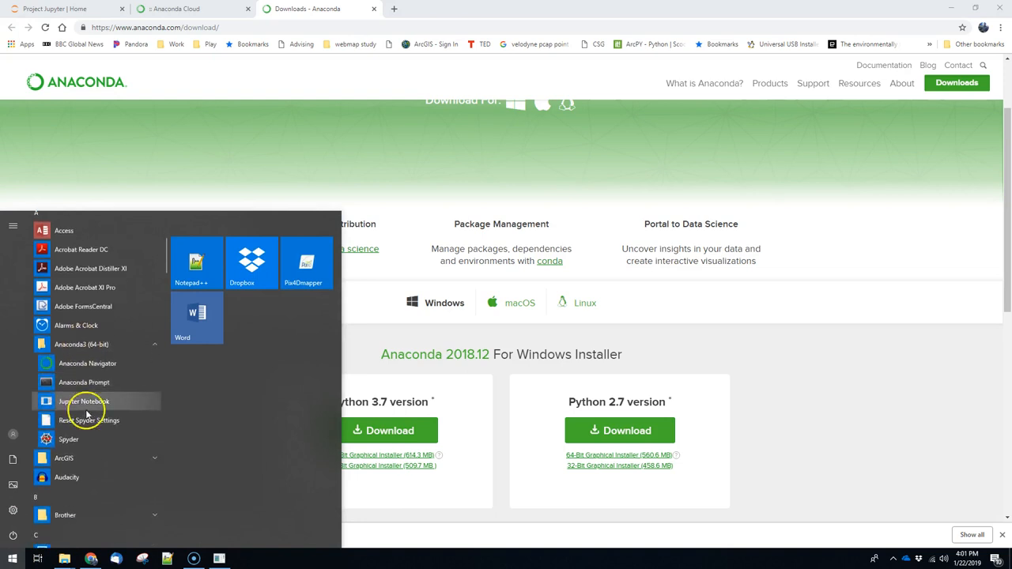
{"action": "left_click", "coordinate": [83, 402]}
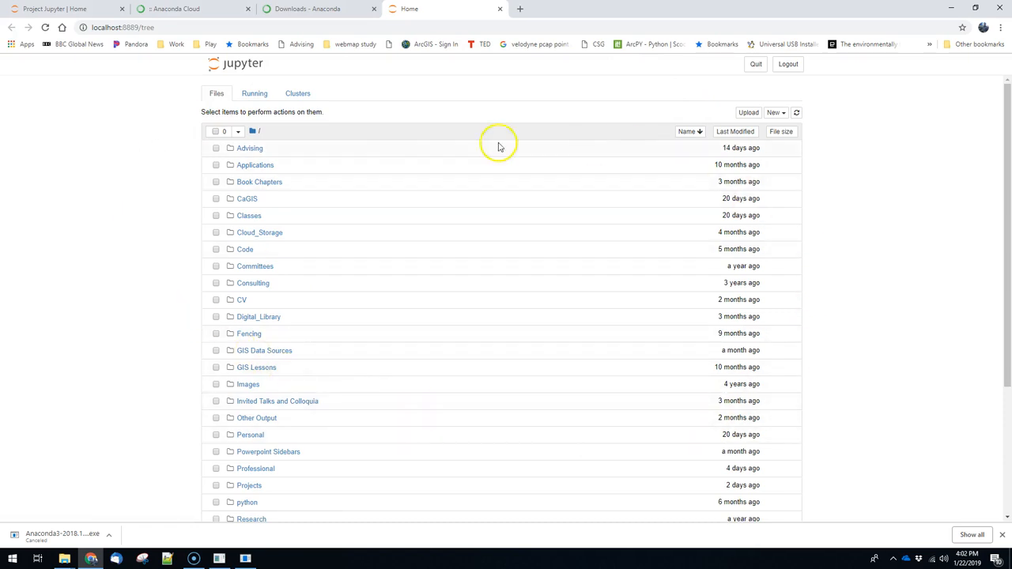
{"action": "mouse_move", "coordinate": [168, 228]}
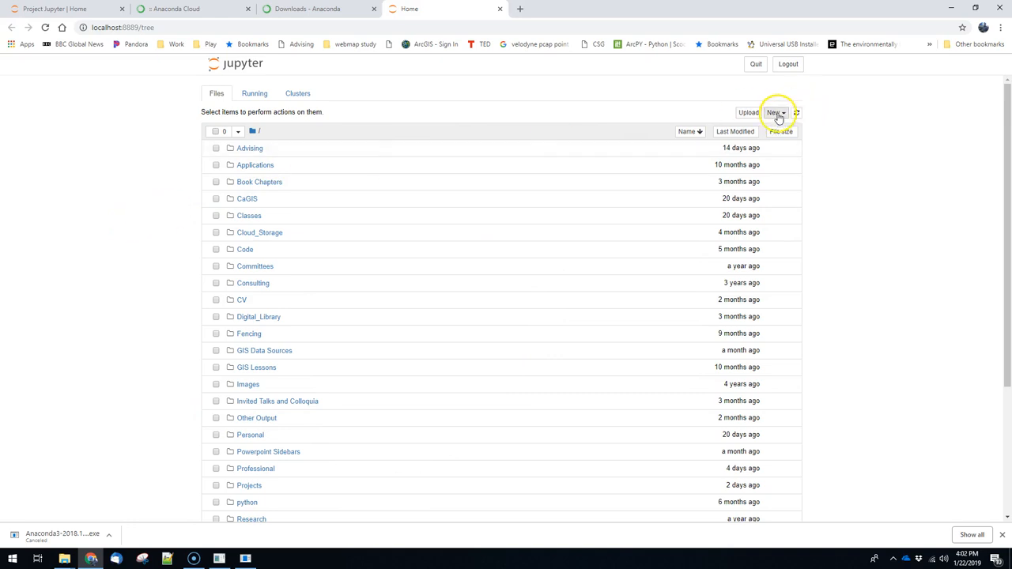
Step: Create a new blank Python 3 notebook and return to the Home file browser
{"action": "left_click", "coordinate": [774, 112]}
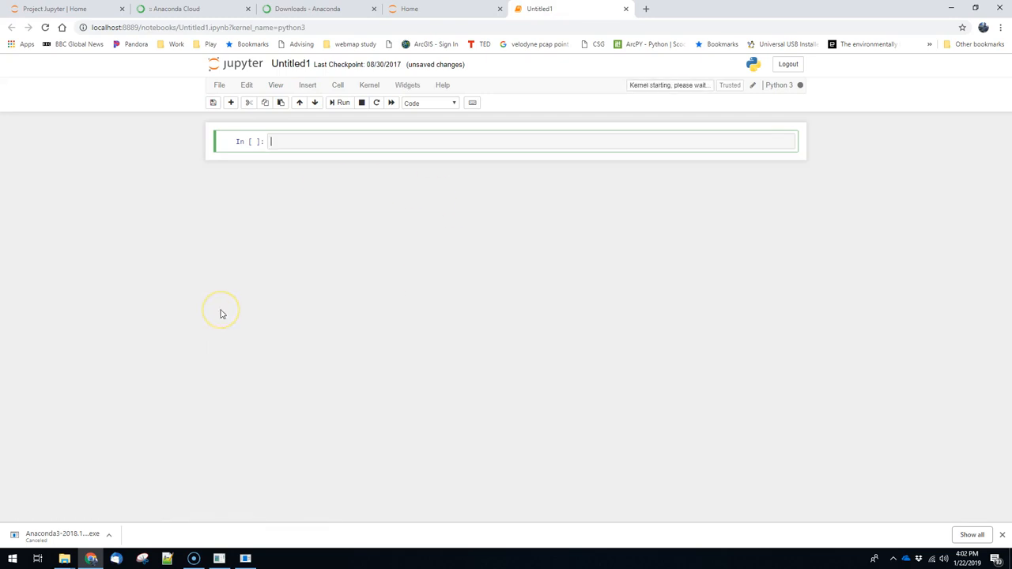
{"action": "mouse_move", "coordinate": [213, 267]}
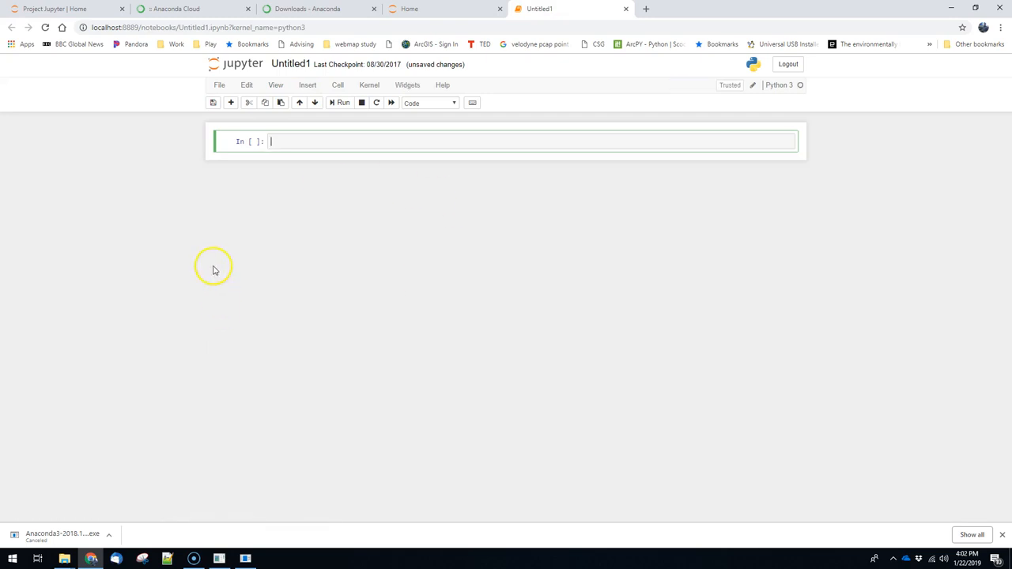
{"action": "left_click", "coordinate": [408, 10]}
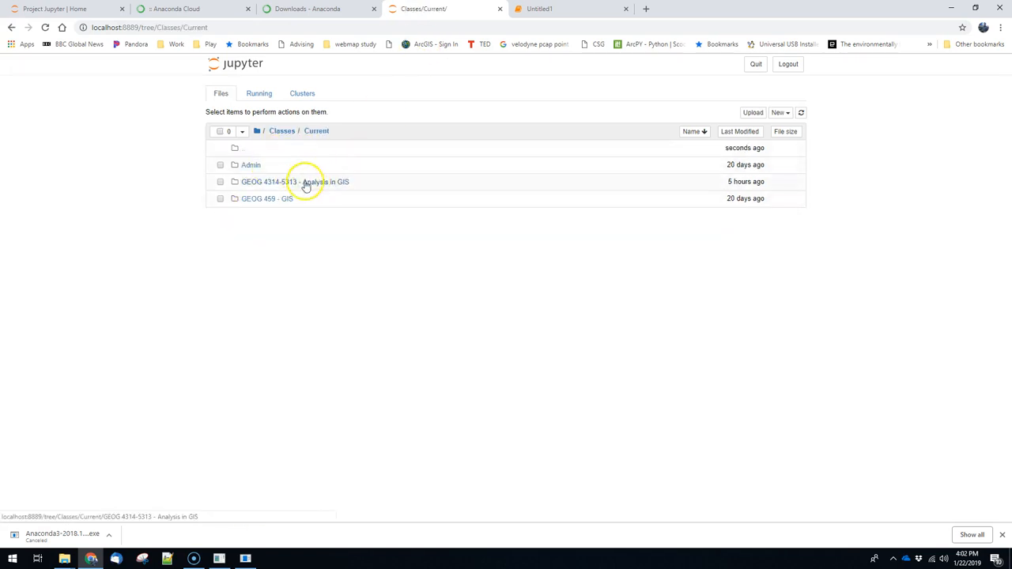
Step: Open the GEOG 4314-5313 Chapter 01 notebook, run its first cell, and select the for-loop cell
{"action": "left_click", "coordinate": [294, 180]}
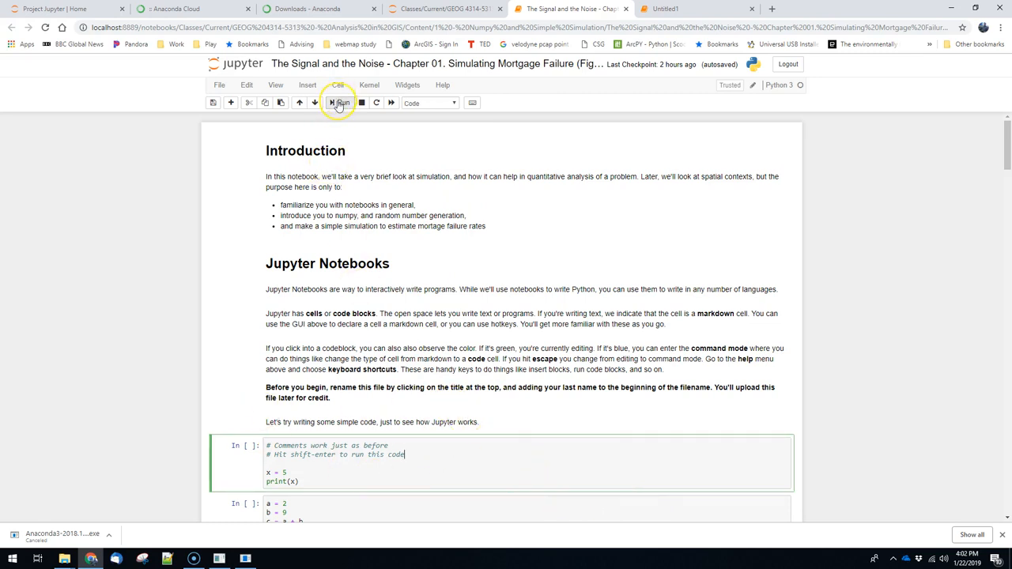
{"action": "left_click", "coordinate": [338, 103]}
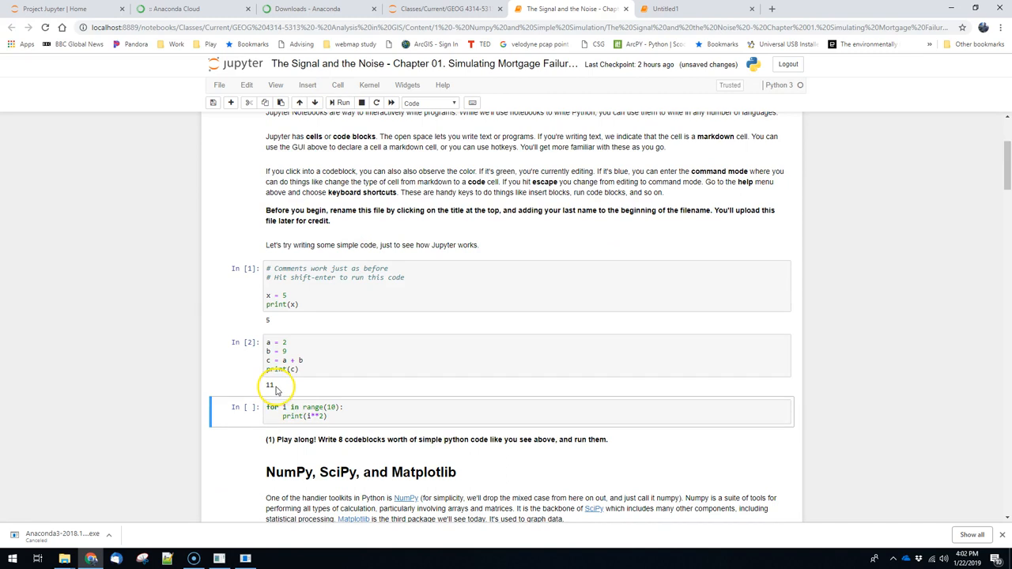
{"action": "mouse_move", "coordinate": [433, 156]}
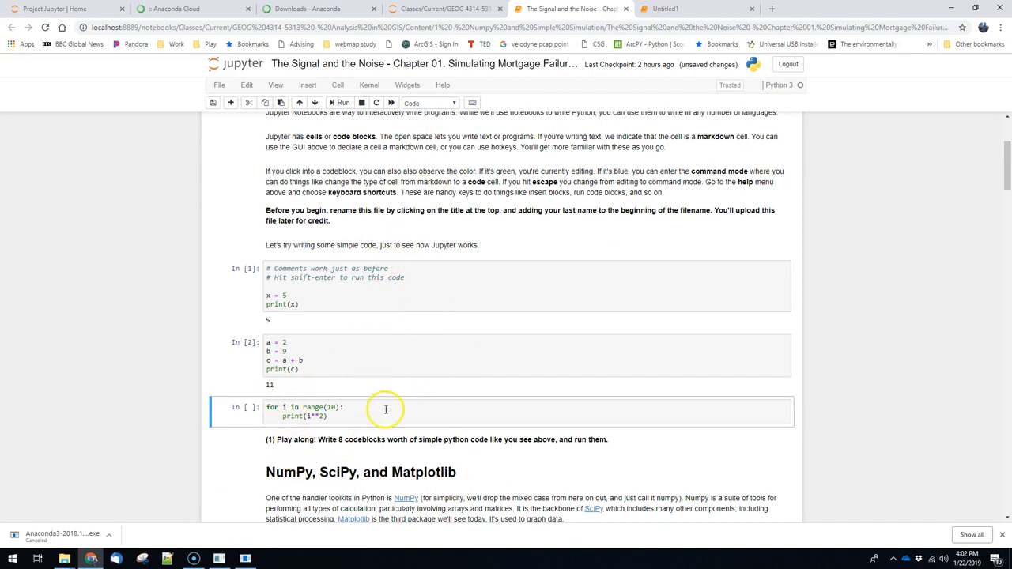
{"action": "mouse_move", "coordinate": [389, 408]}
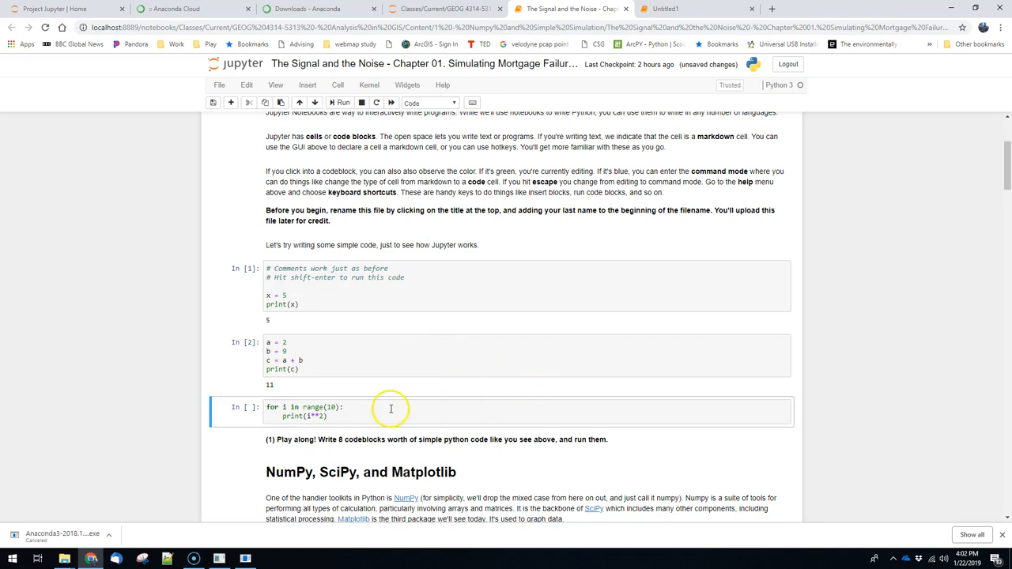
{"action": "left_click", "coordinate": [391, 408]}
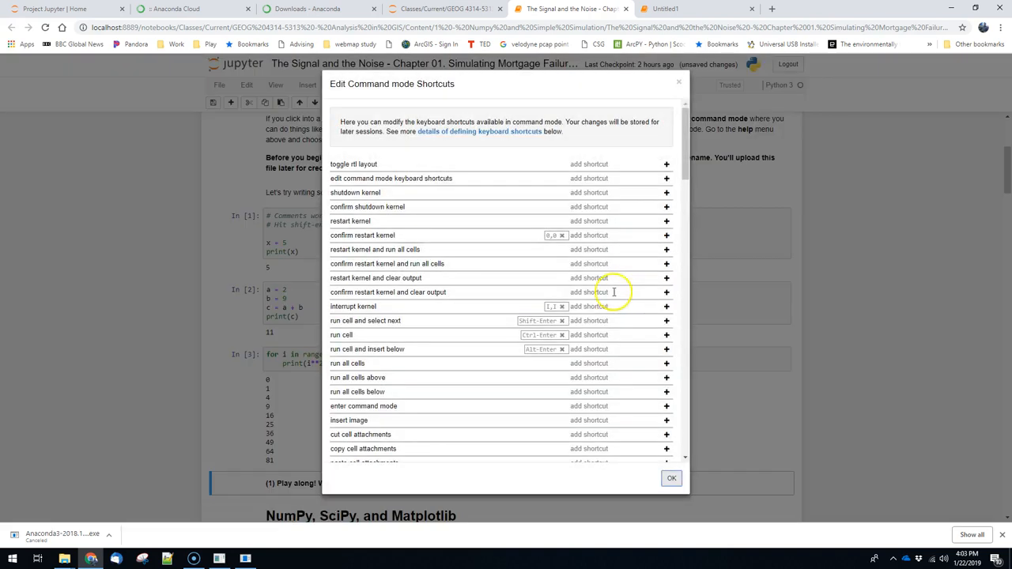
Step: Review the command-mode keyboard shortcuts list and close it
{"action": "scroll", "scroll_direction": "down", "scroll_amount": 3}
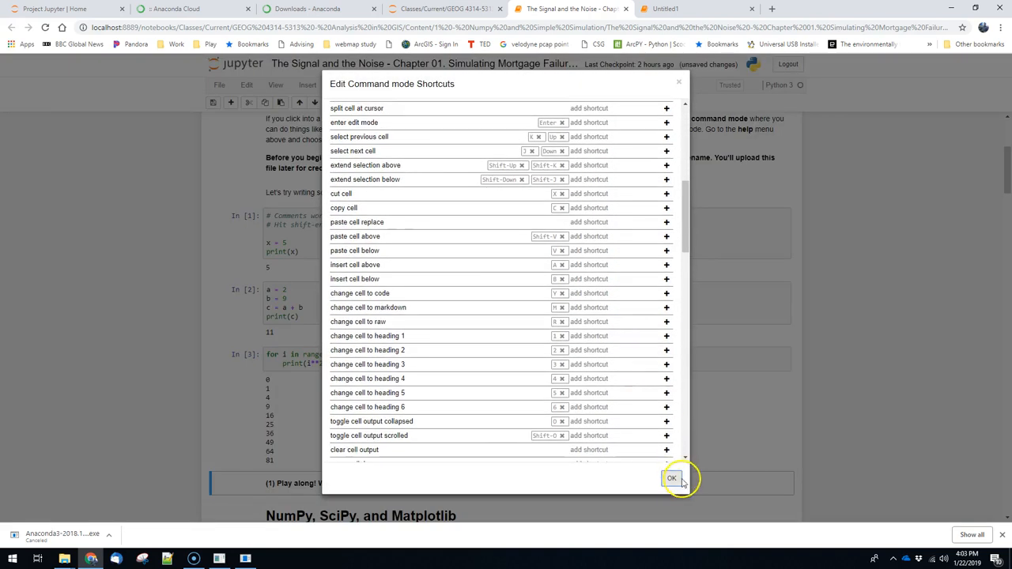
{"action": "left_click", "coordinate": [670, 478]}
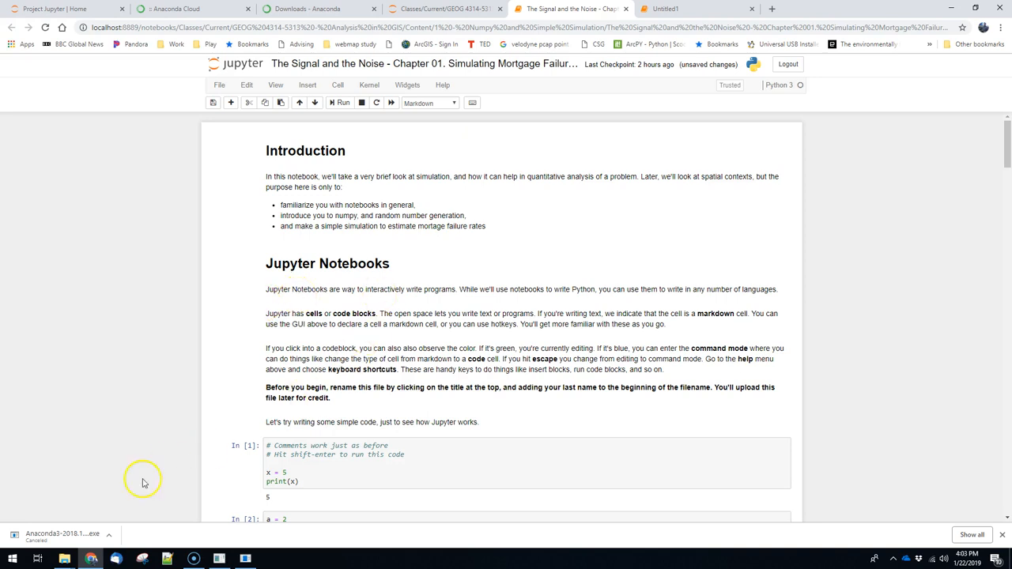
{"action": "mouse_move", "coordinate": [427, 293]}
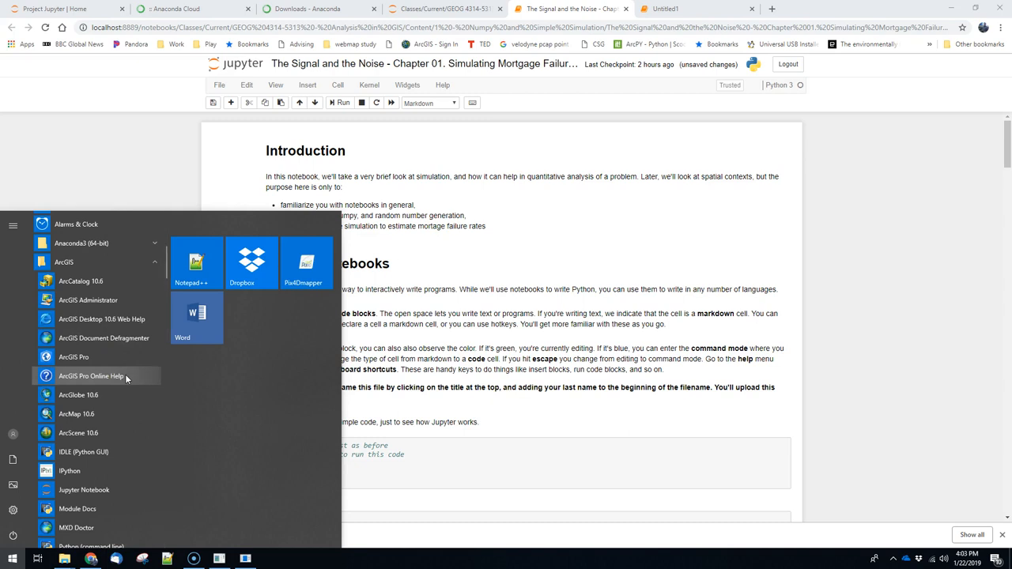
{"action": "scroll", "scroll_direction": "down", "scroll_amount": 3}
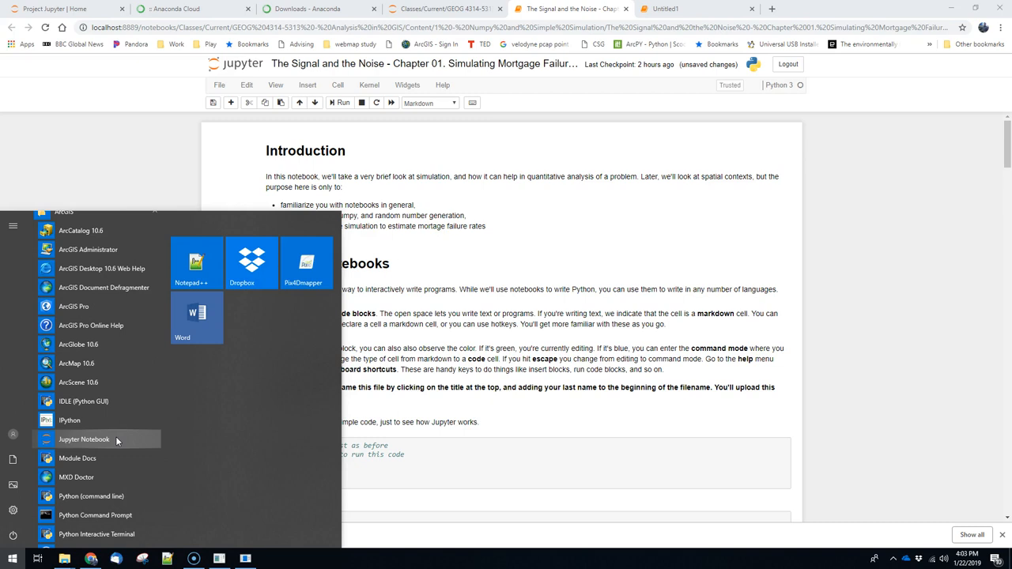
{"action": "left_click", "coordinate": [84, 440]}
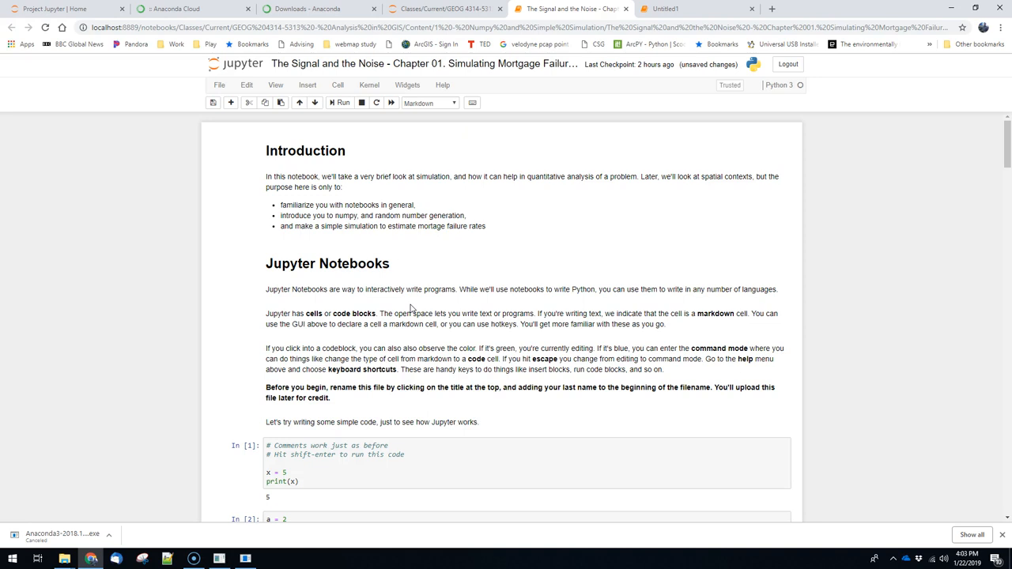
{"action": "mouse_move", "coordinate": [411, 307]}
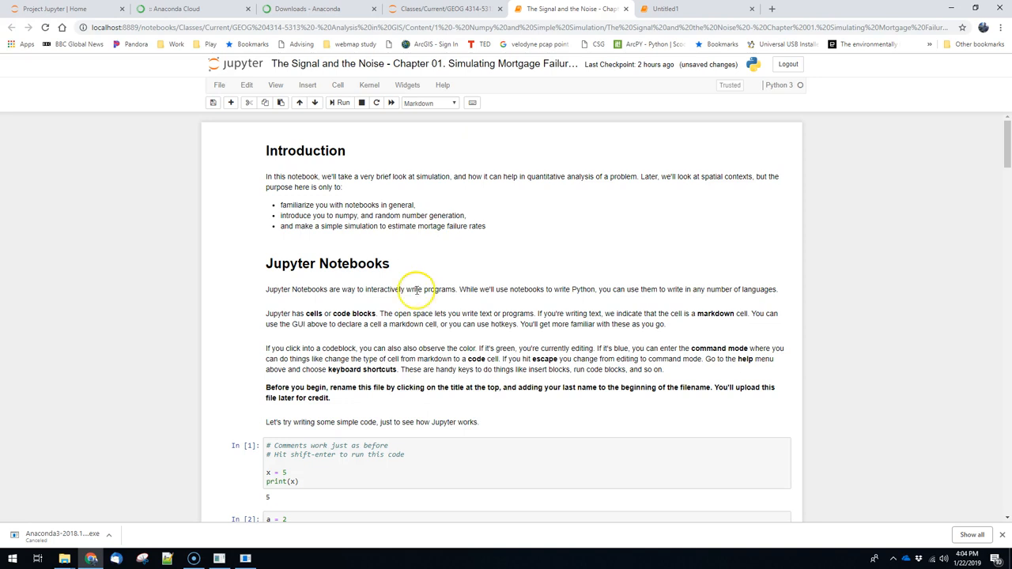
{"action": "mouse_move", "coordinate": [57, 512]}
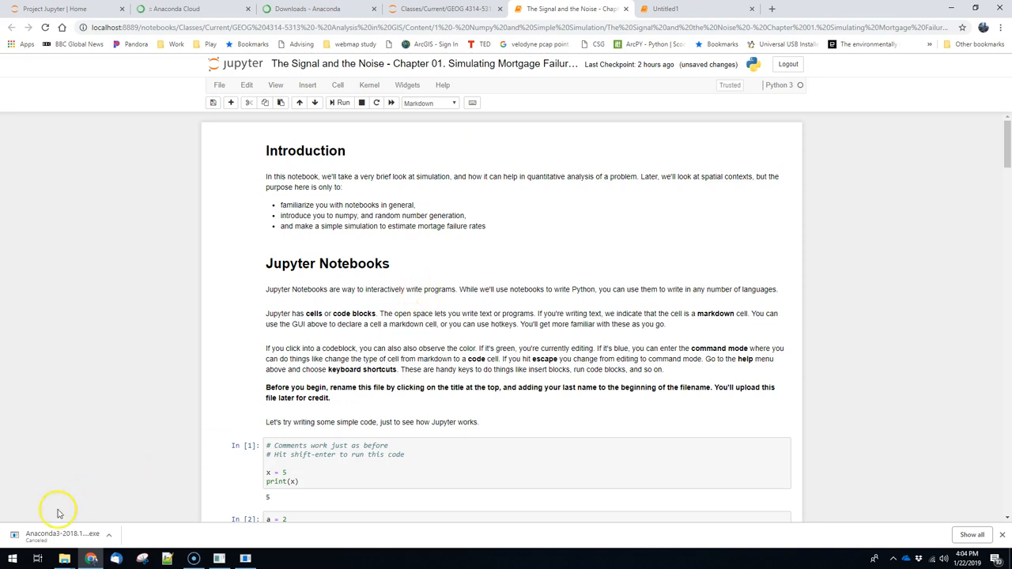